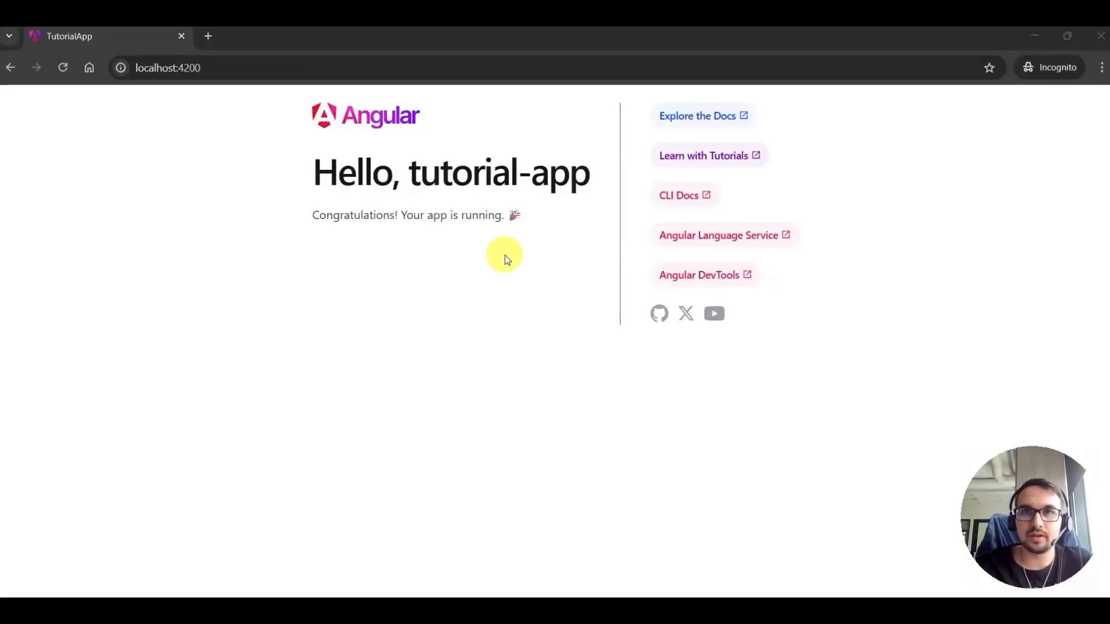
pyautogui.moveTo(333, 373)
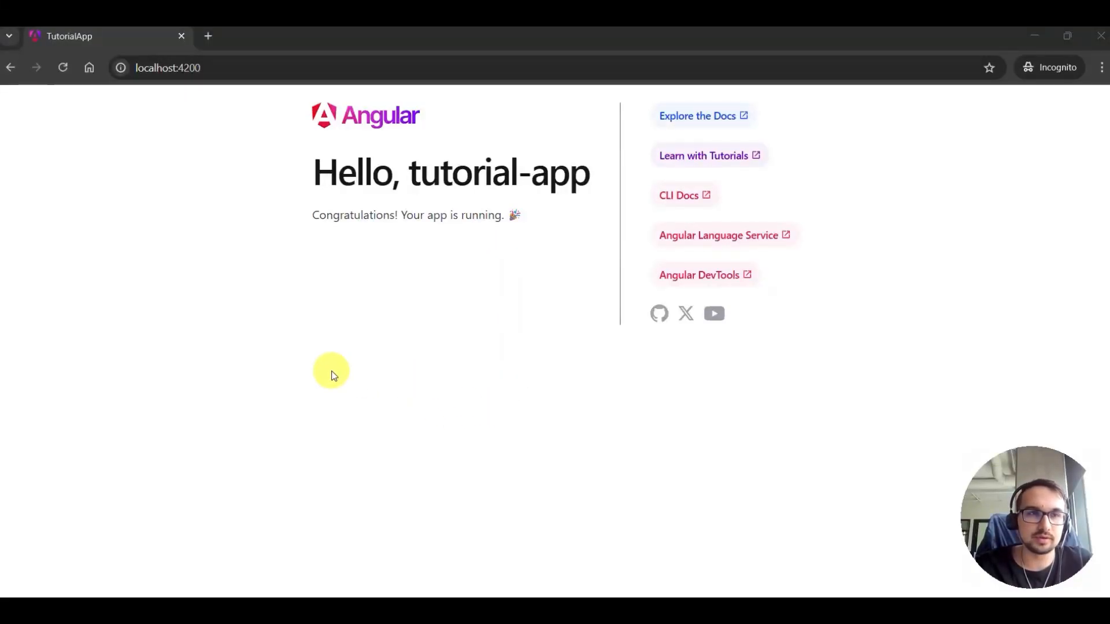
pyautogui.moveTo(586, 328)
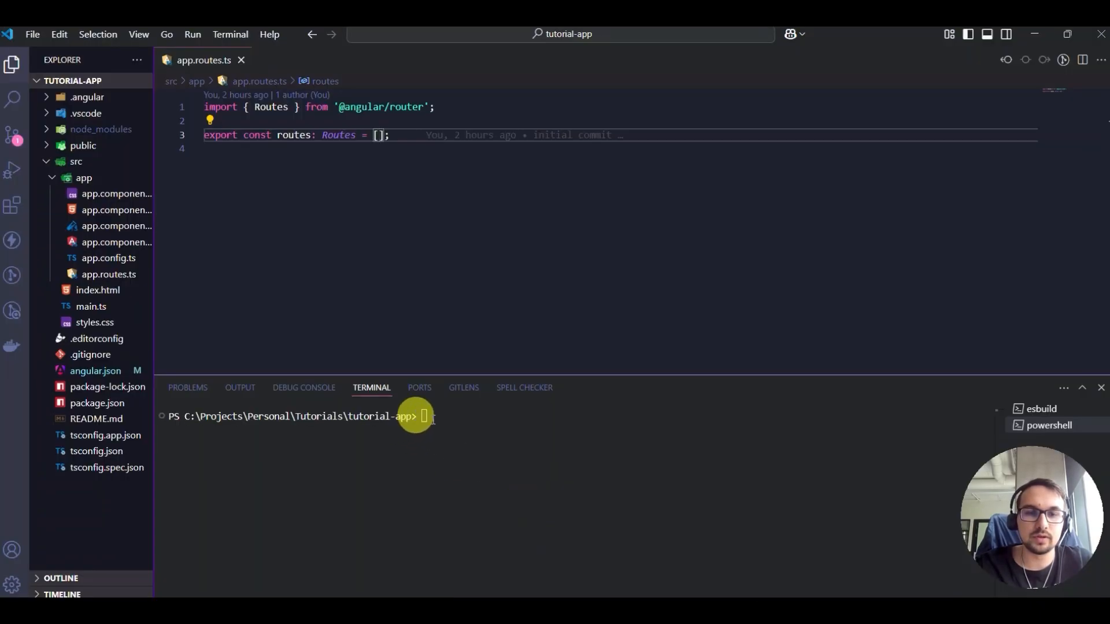
# Run 'ng generate component dashboard' in the integrated terminal.
pyautogui.write('n')
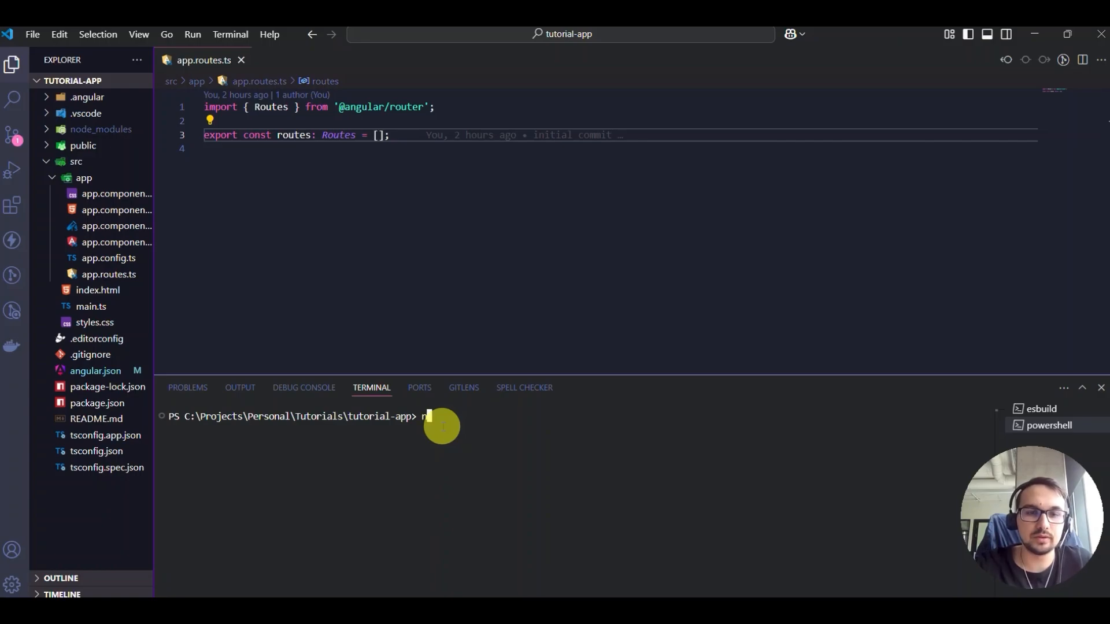
pyautogui.write('g generate c')
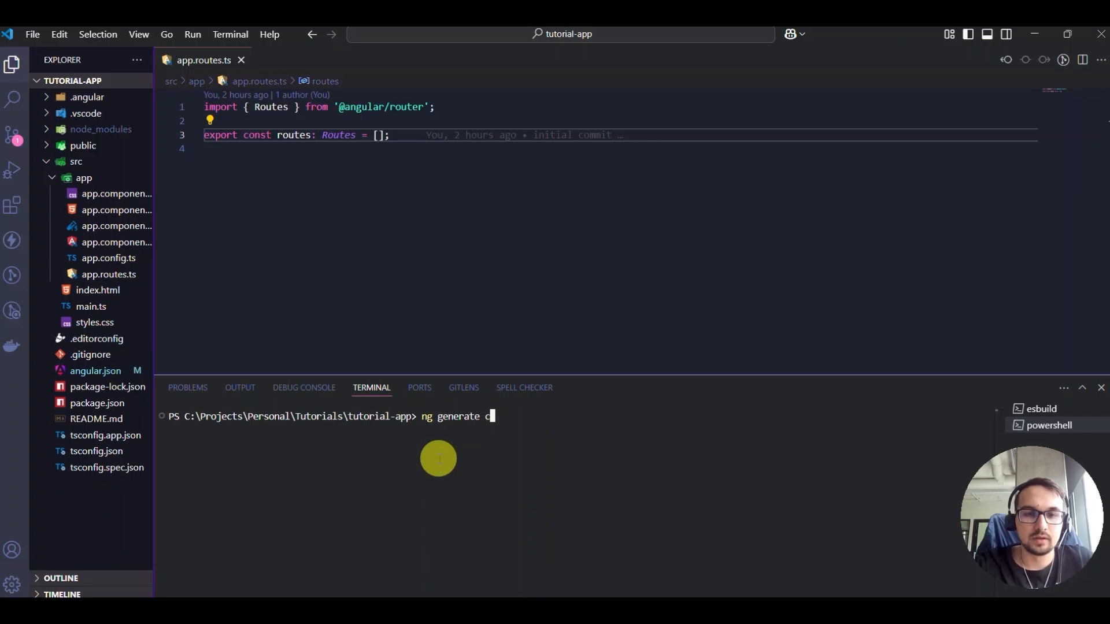
pyautogui.write('omponent')
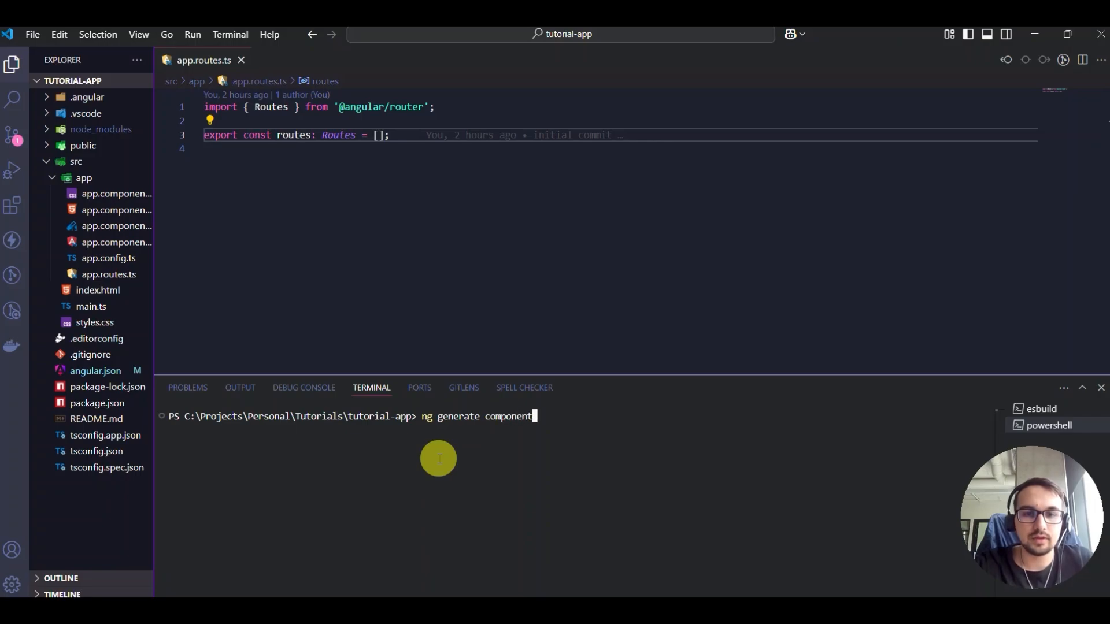
pyautogui.write('dashboard')
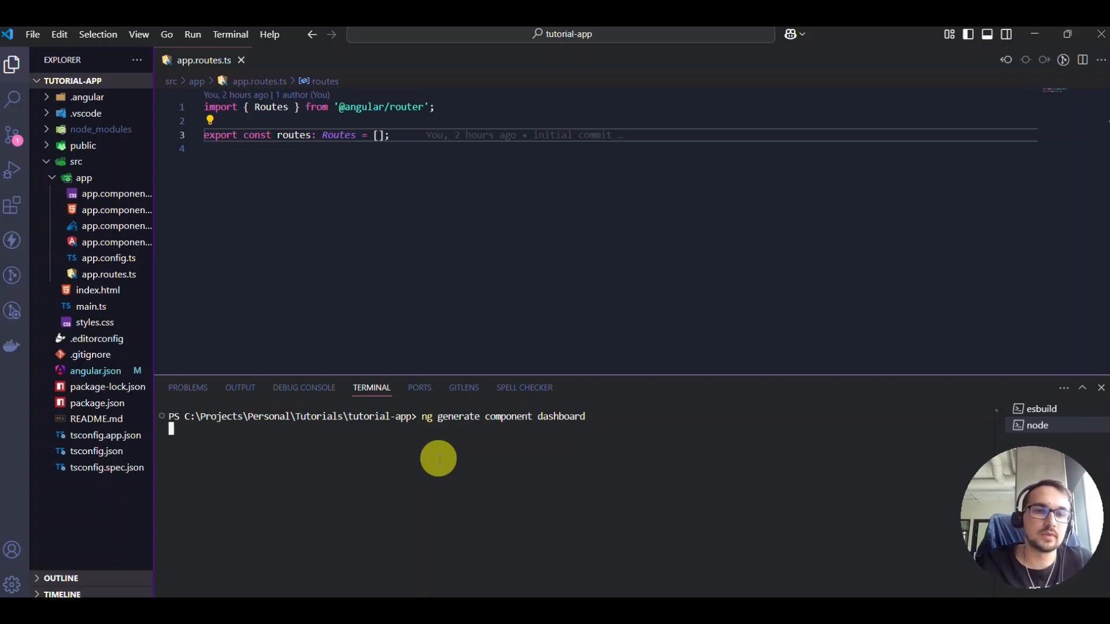
pyautogui.moveTo(469, 313)
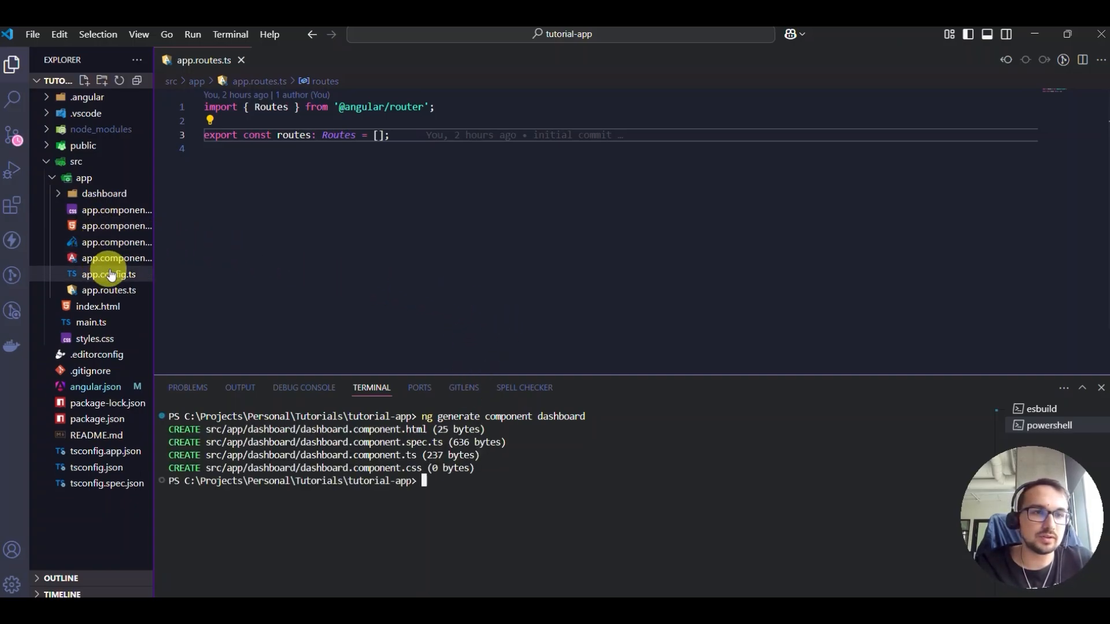
# Expand the dashboard folder and open dashboard.component.ts and dashboard.component.html.
pyautogui.click(104, 194)
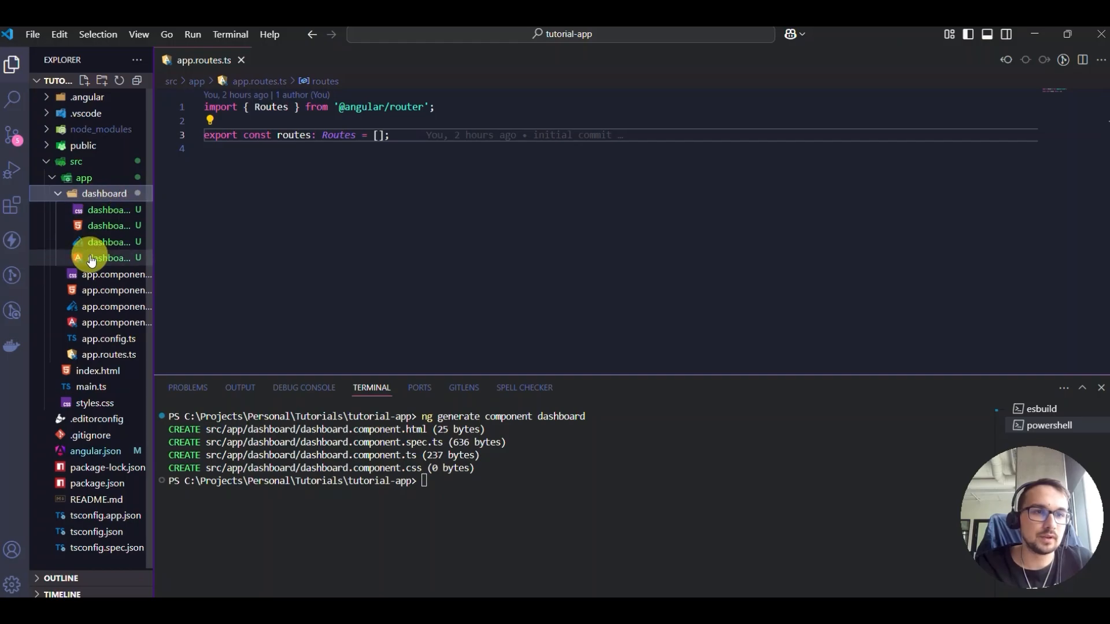
pyautogui.click(108, 258)
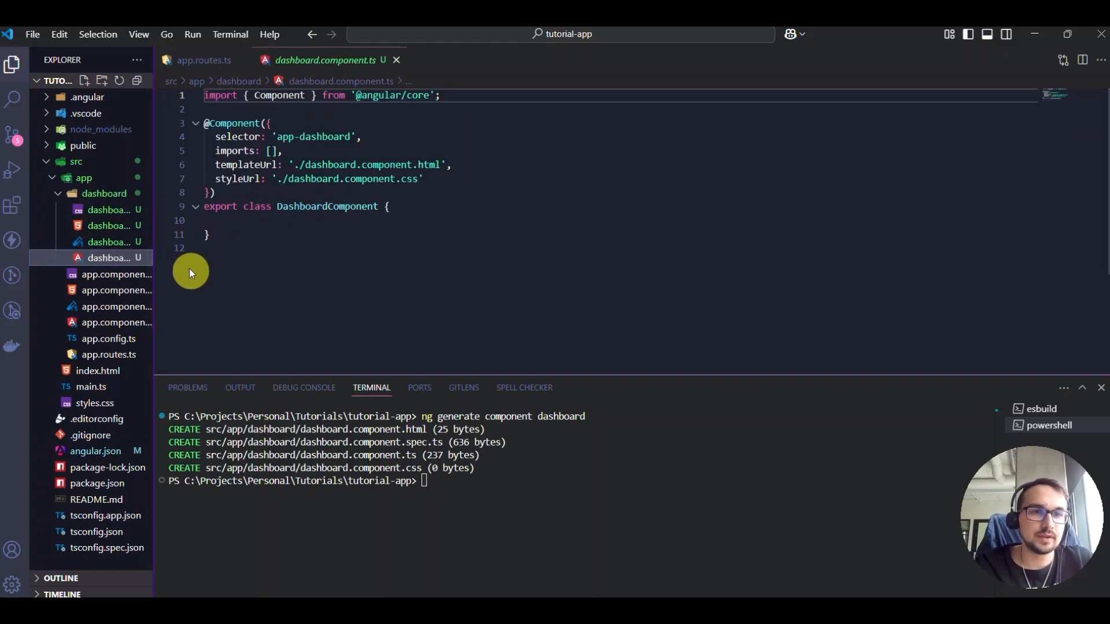
pyautogui.click(107, 225)
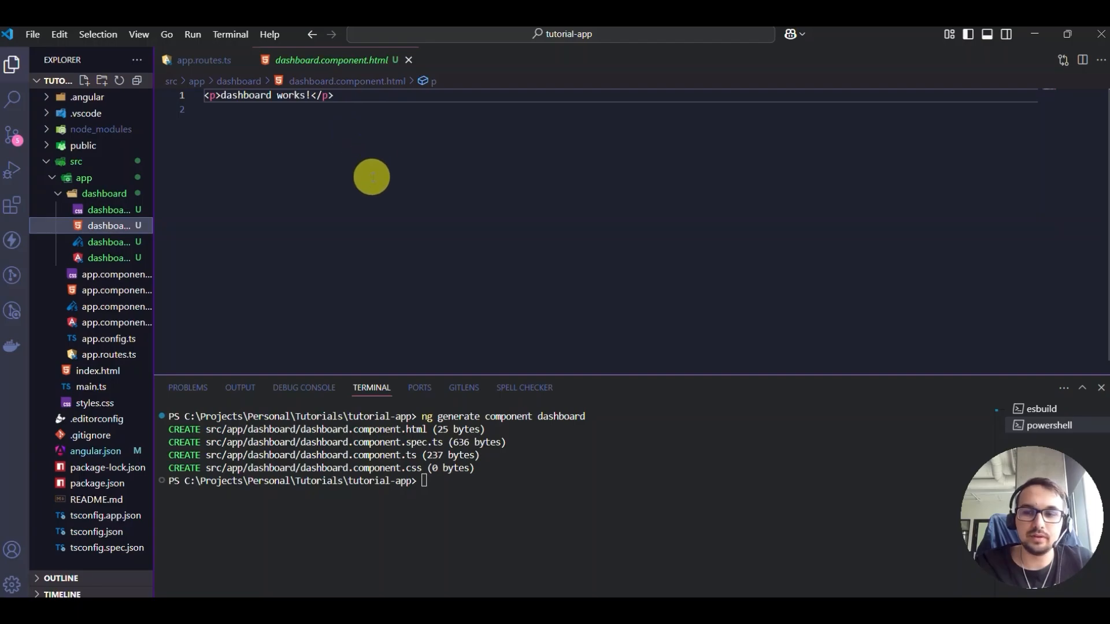
pyautogui.moveTo(209, 310)
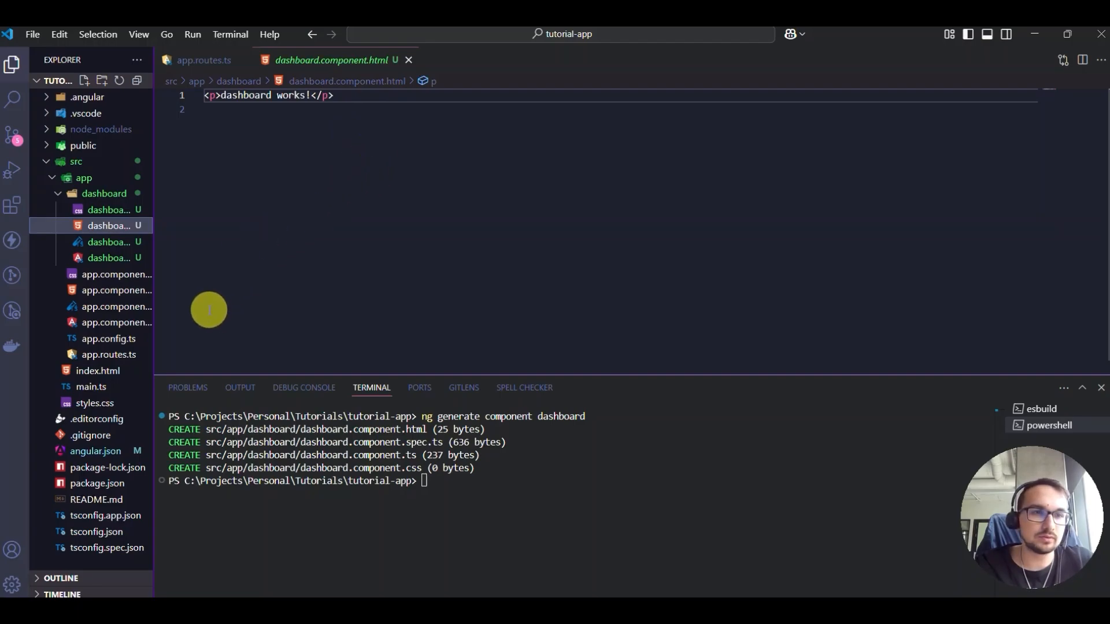
pyautogui.moveTo(108, 354)
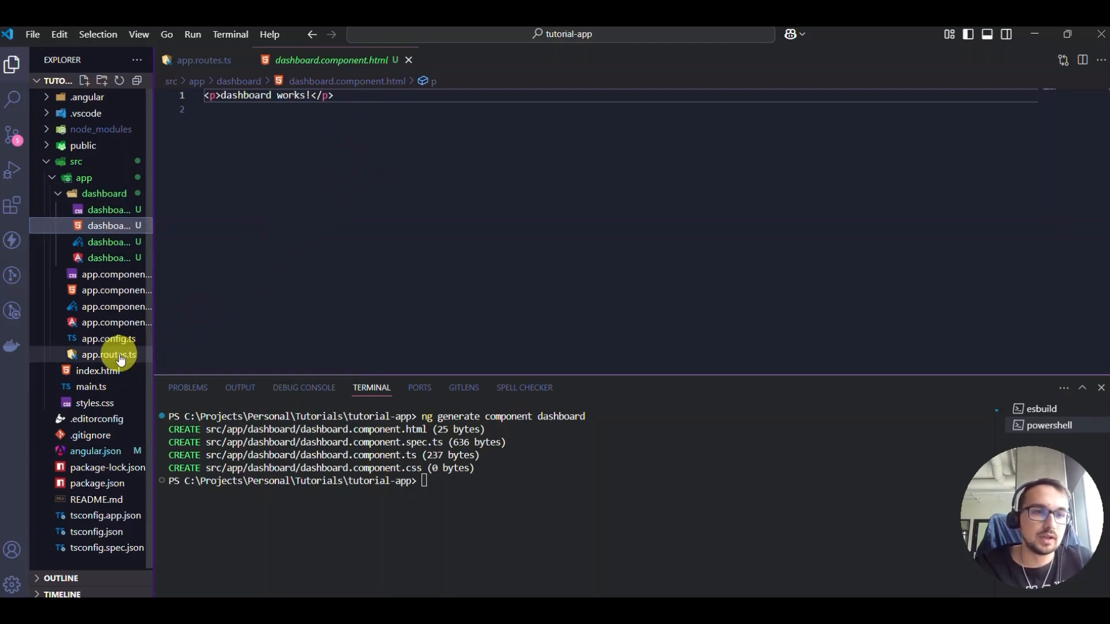
# Add a 'dashboard' route to app.routes.ts that lazy-loads DashboardComponent.
pyautogui.click(107, 354)
pyautogui.write('{')
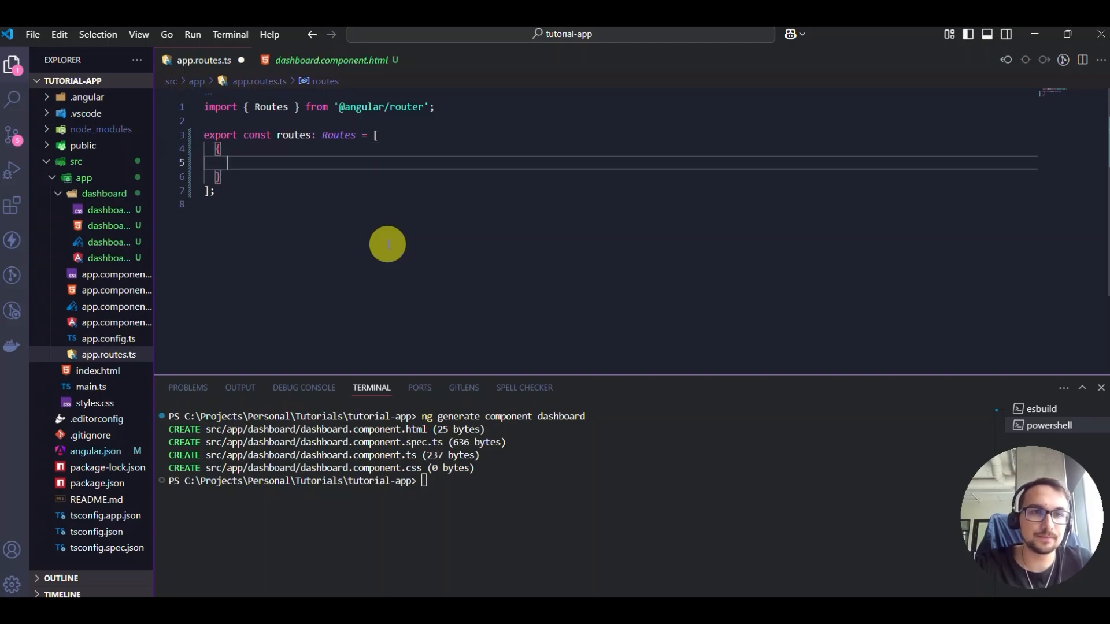
pyautogui.write("path: '',")
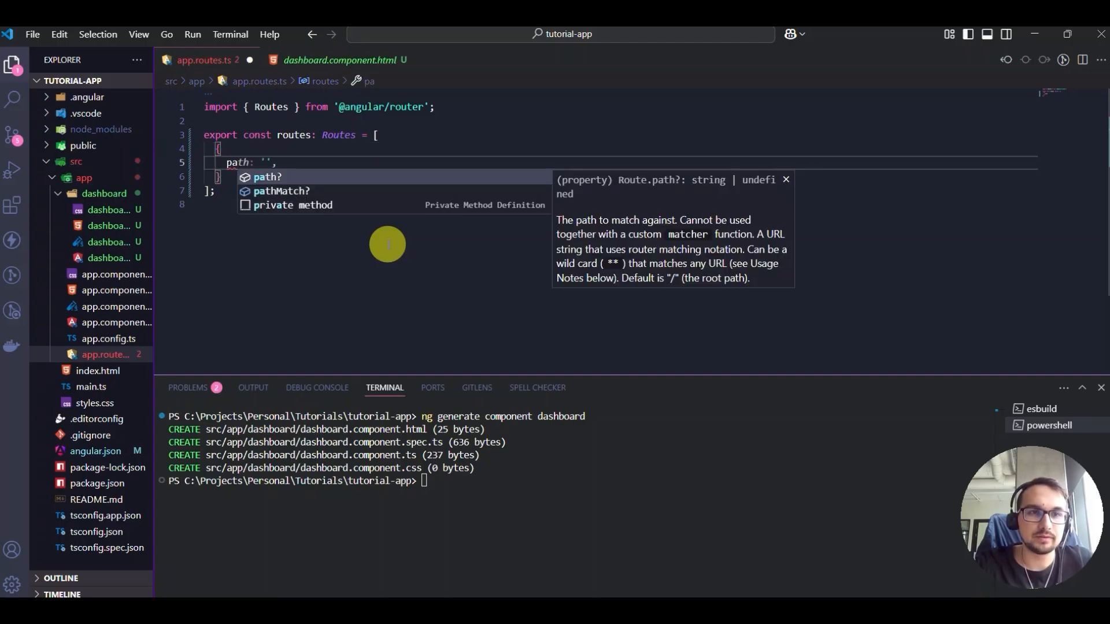
pyautogui.write('dashboard')
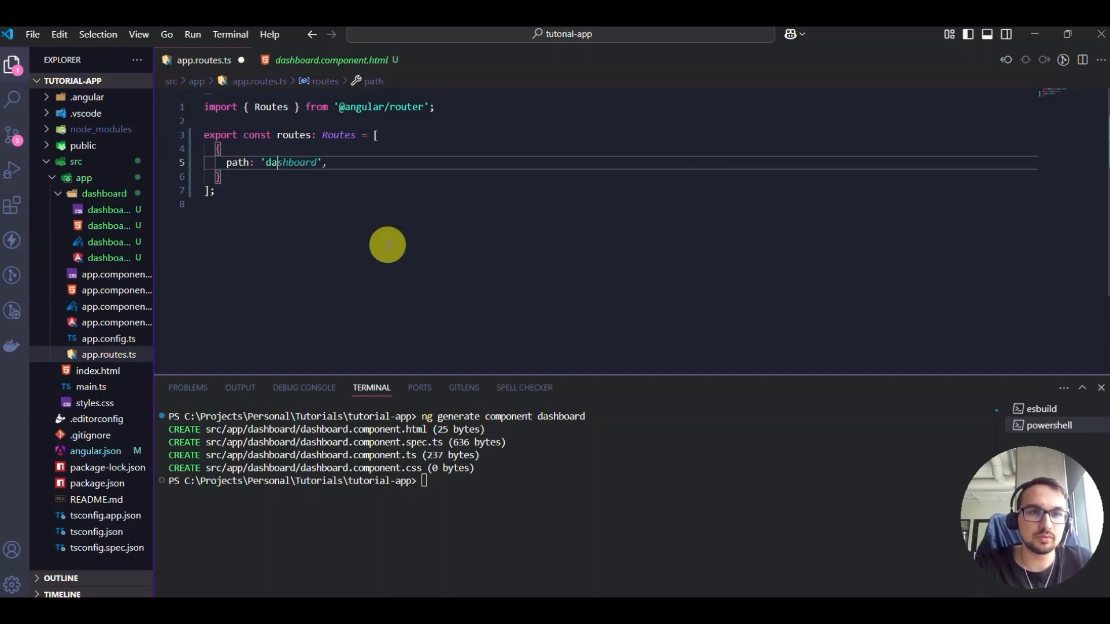
pyautogui.write('loadChildren: () =>')
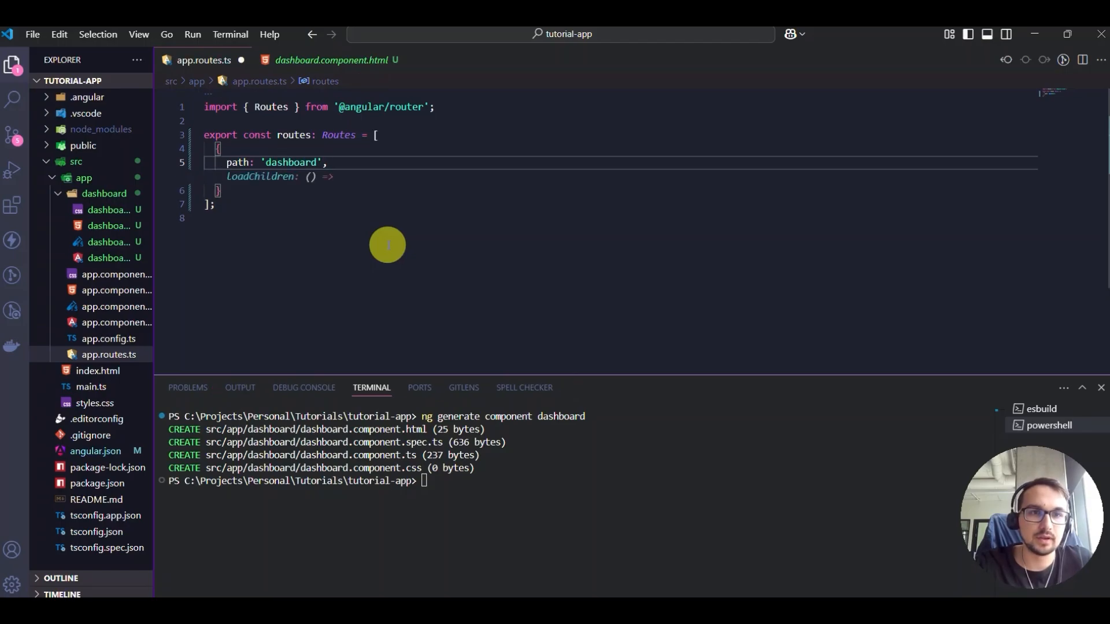
pyautogui.write("import('./dashboard/dashboard.module').then(m => m.DashboardModule)")
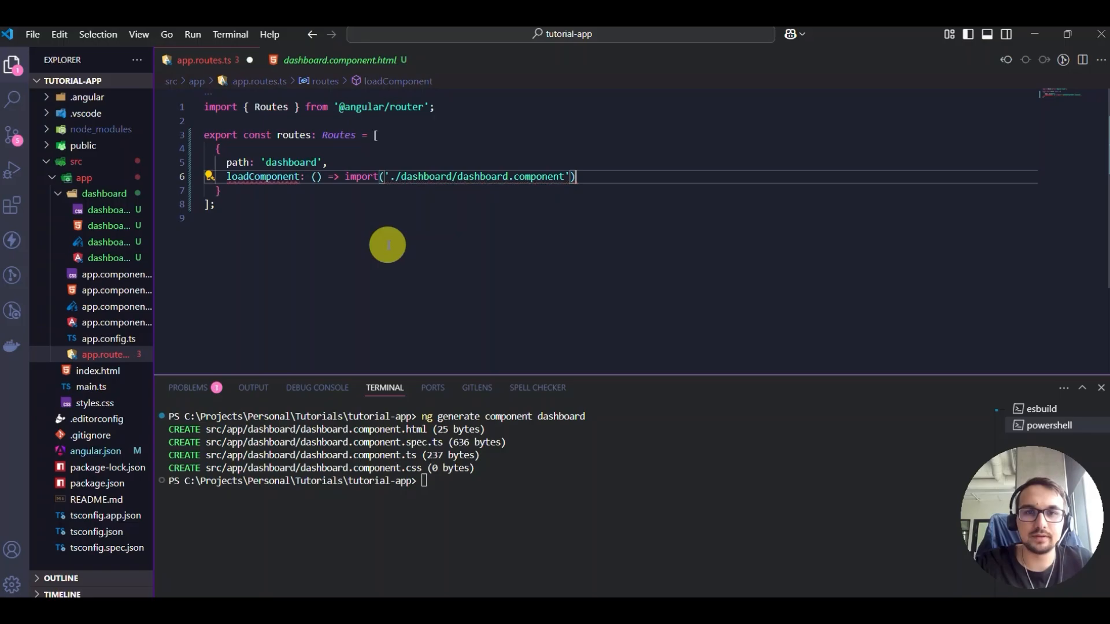
pyautogui.write('.then(m => m.DashboardComponent),')
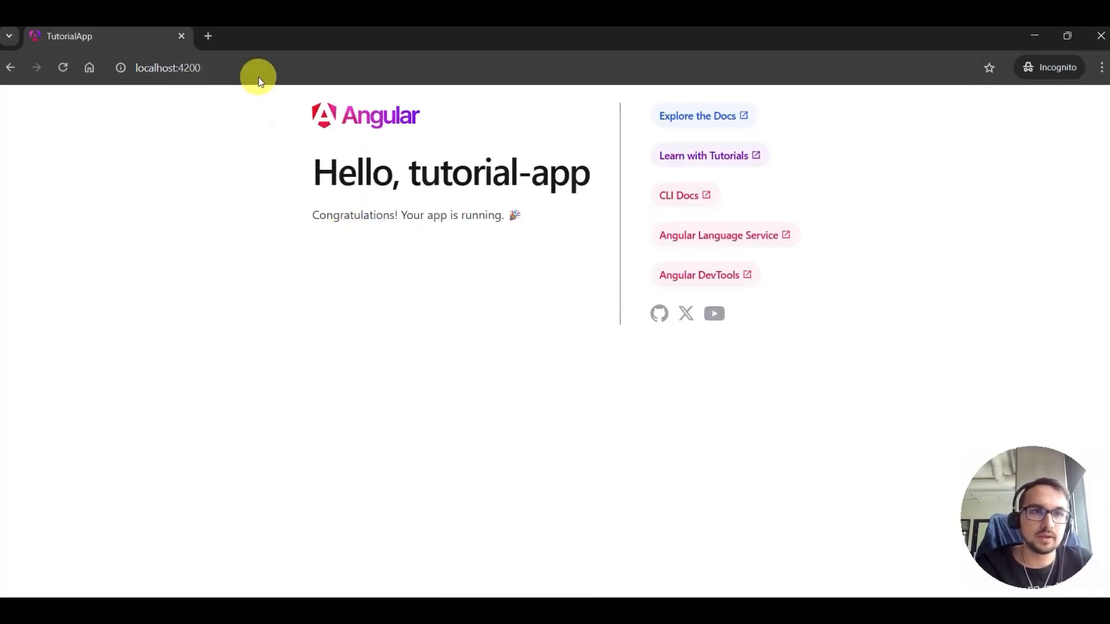
# Change Chrome's address to localhost:4200/dashboard to load the dashboard page.
pyautogui.click(167, 67)
pyautogui.write('/dashboard')
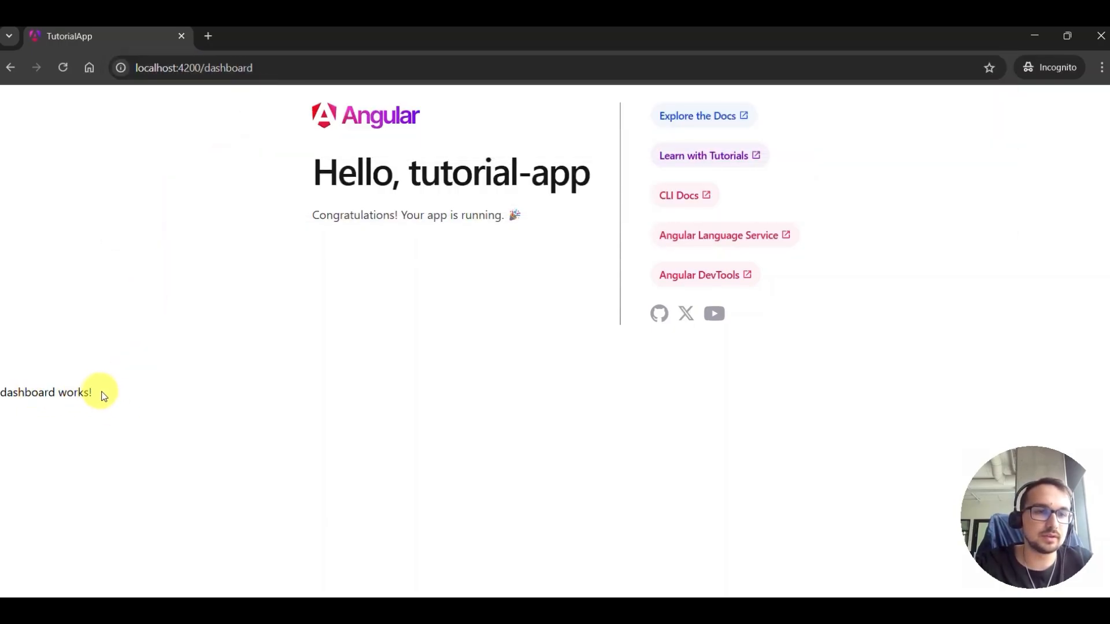
pyautogui.moveTo(171, 363)
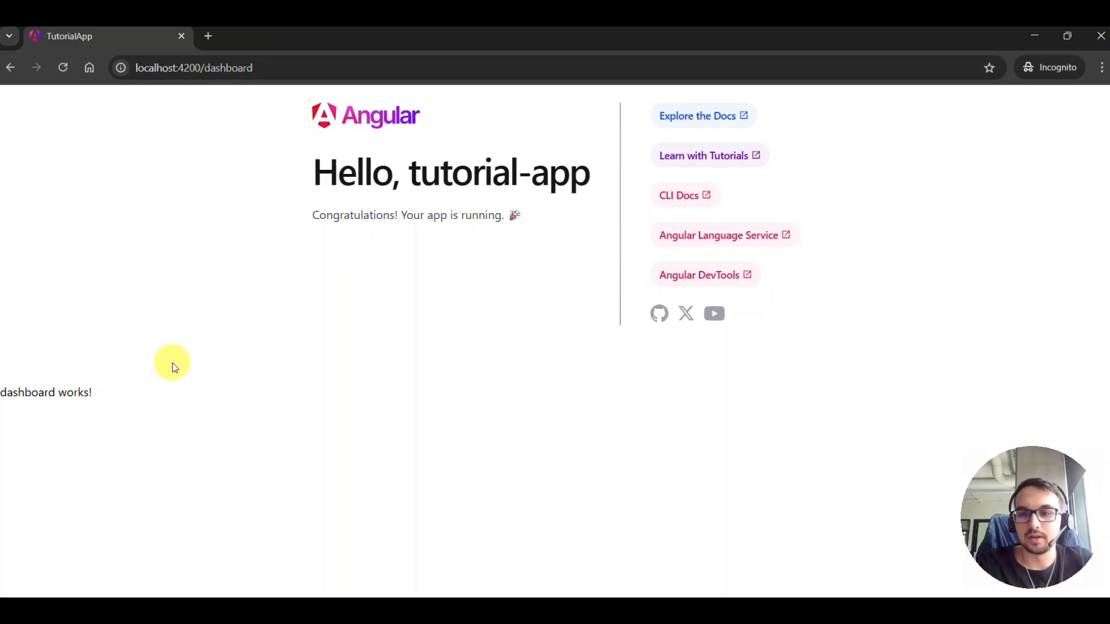